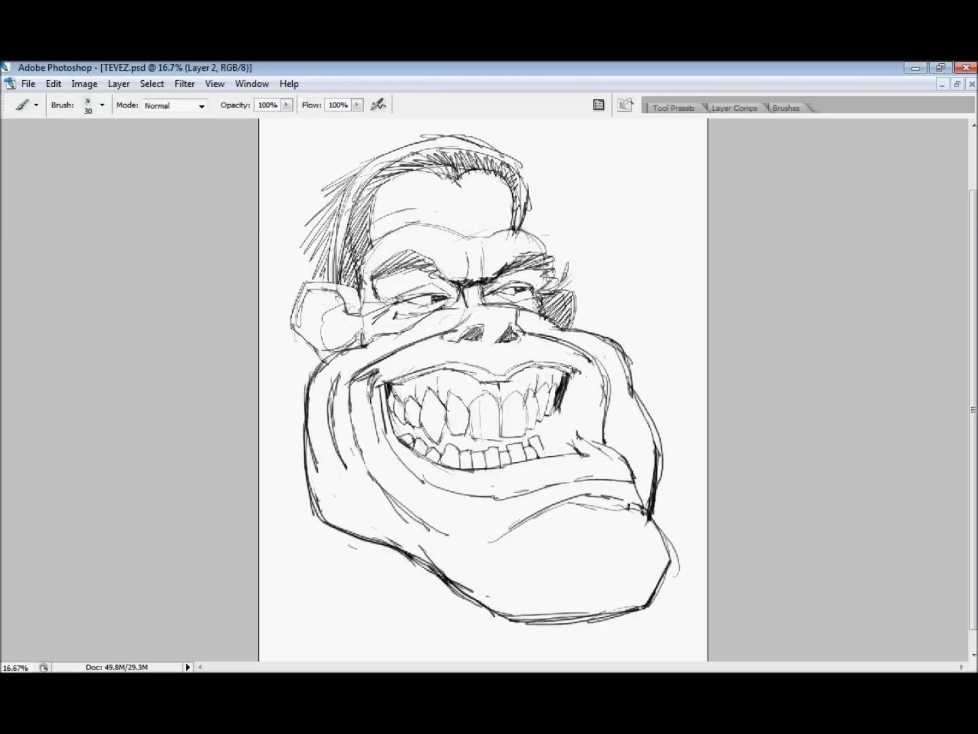
- Sketch the caricature head's outline with a brush stroke down the face
drag(564, 306, 591, 441)
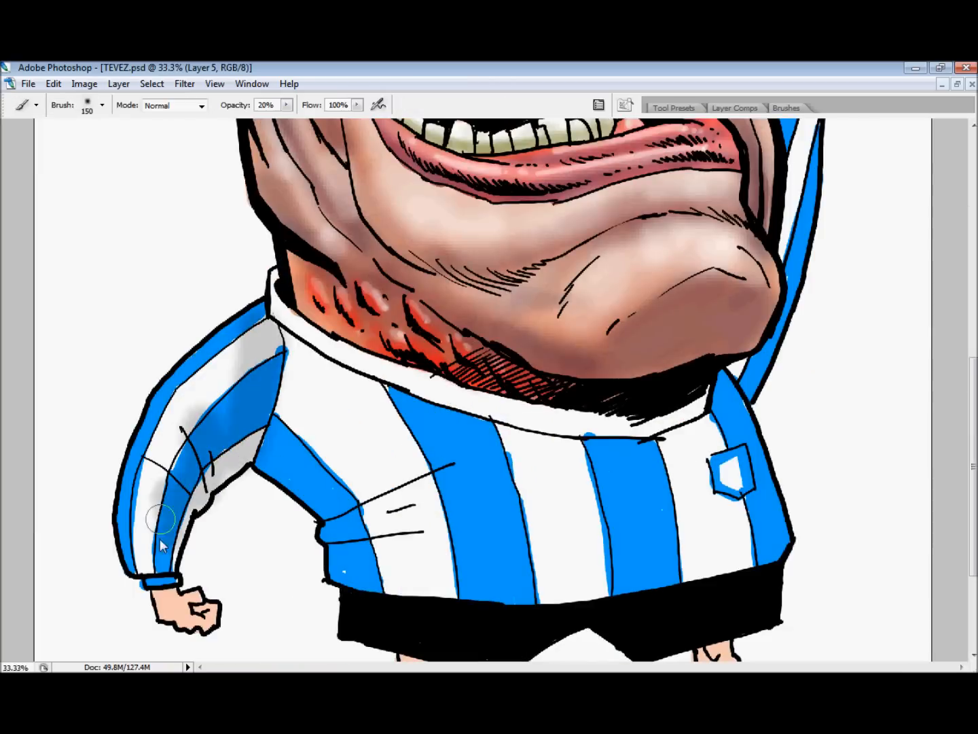
- Scroll down the canvas to reach the shorts, boots and grass strip
scroll(down, 3)
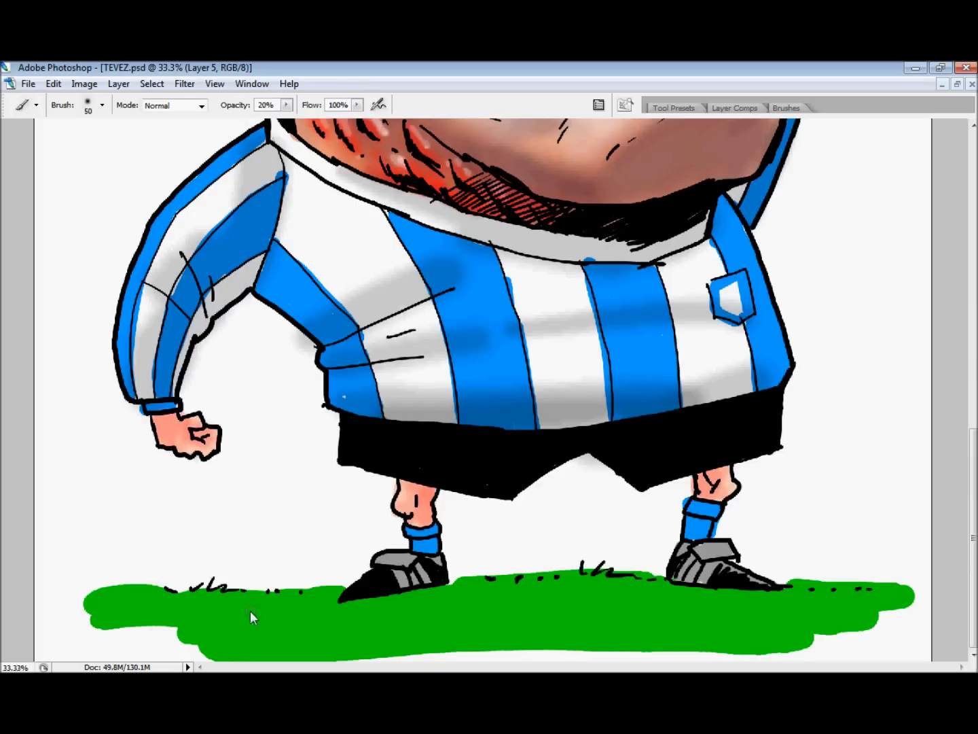